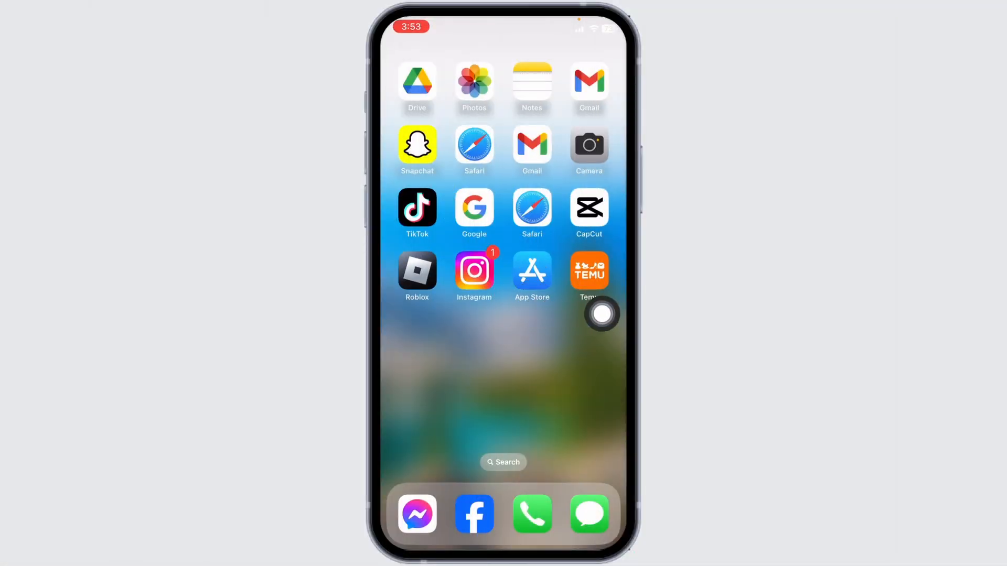
Step: Find Instagram in the app store and launch it to the profile page
{"action": "left_click", "coordinate": [532, 270]}
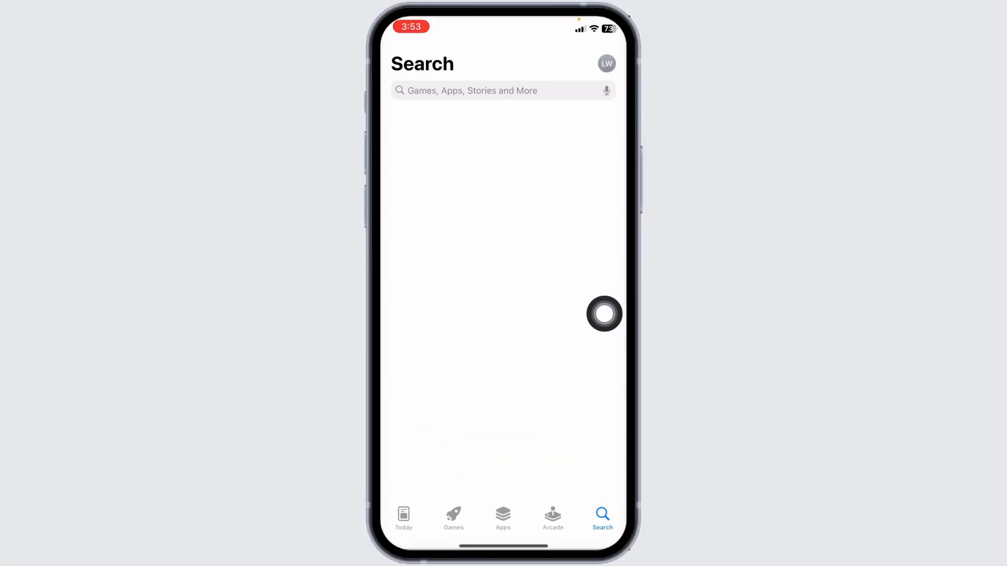
{"action": "type", "text": "instagram"}
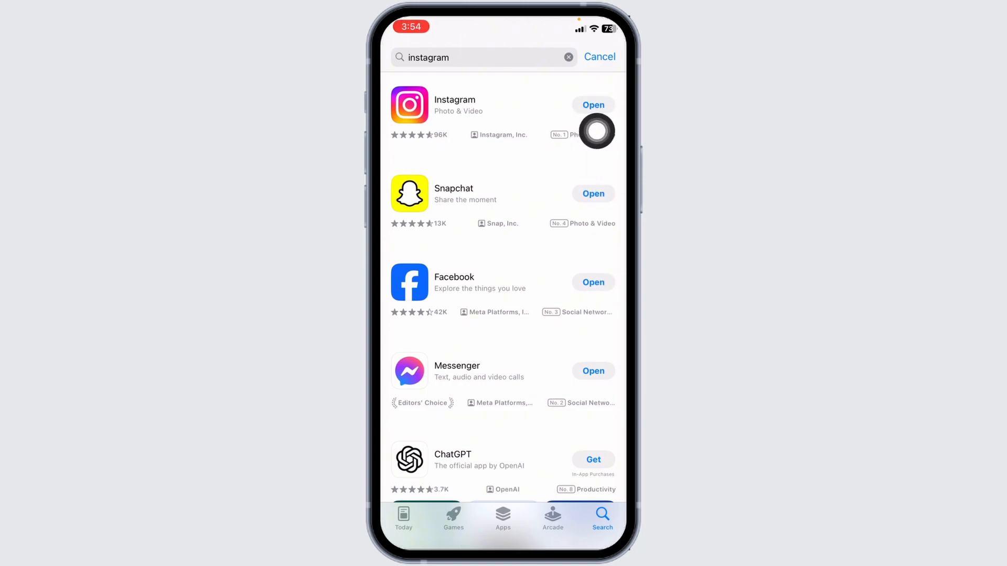
{"action": "mouse_move", "coordinate": [589, 166]}
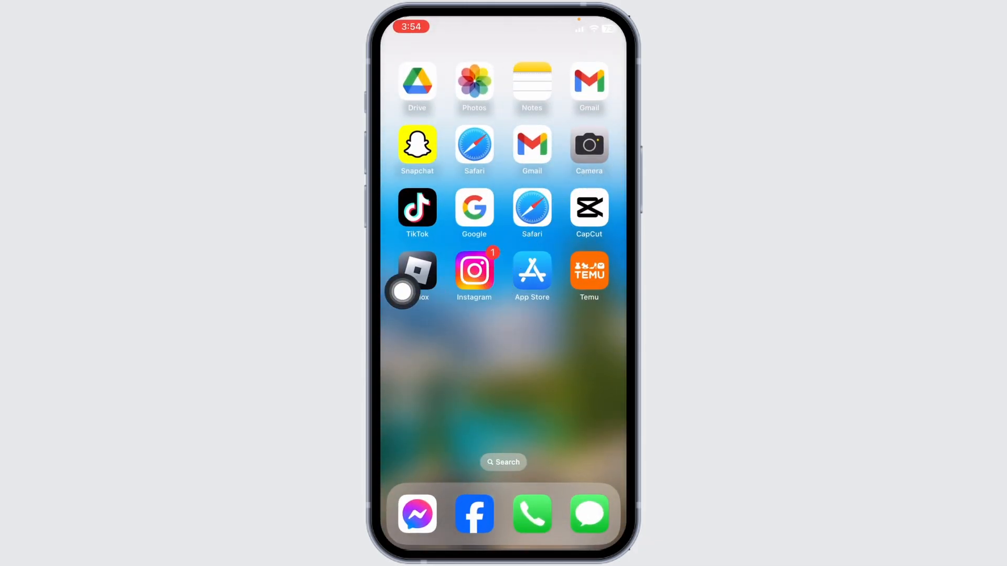
{"action": "left_click", "coordinate": [474, 273]}
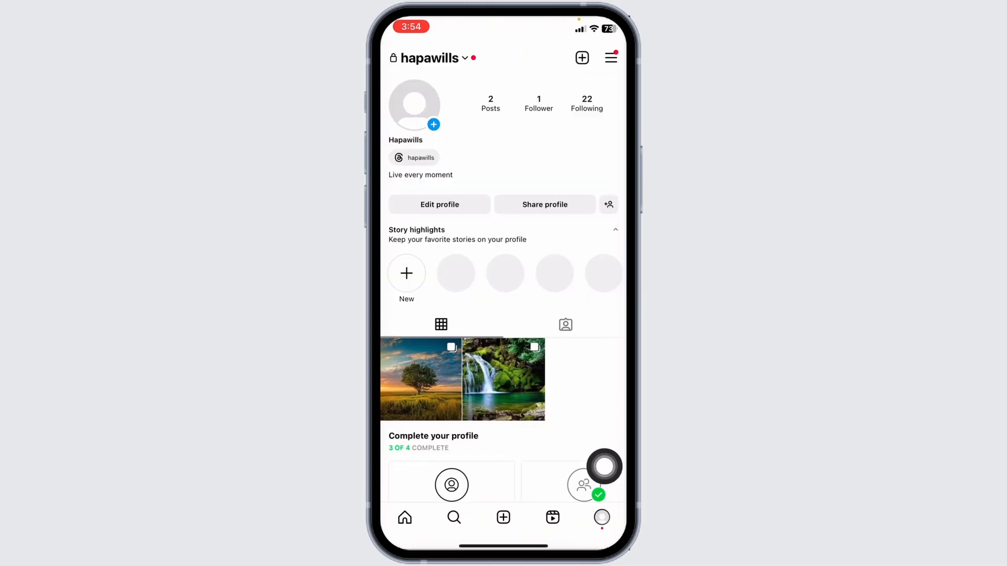
{"action": "mouse_move", "coordinate": [602, 238]}
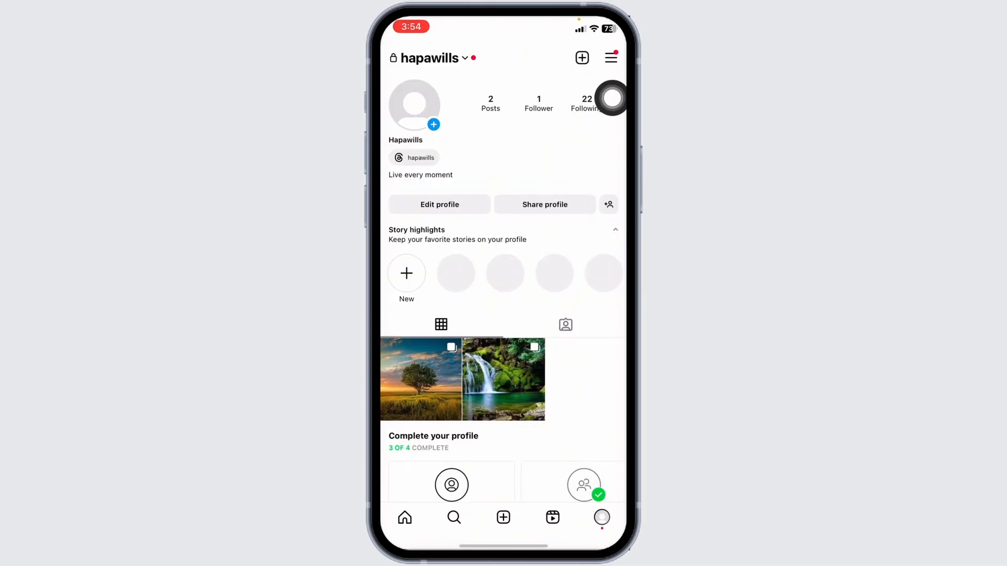
Step: From Settings and privacy > Help, report a problem without shaking and without including logs
{"action": "left_click", "coordinate": [610, 57]}
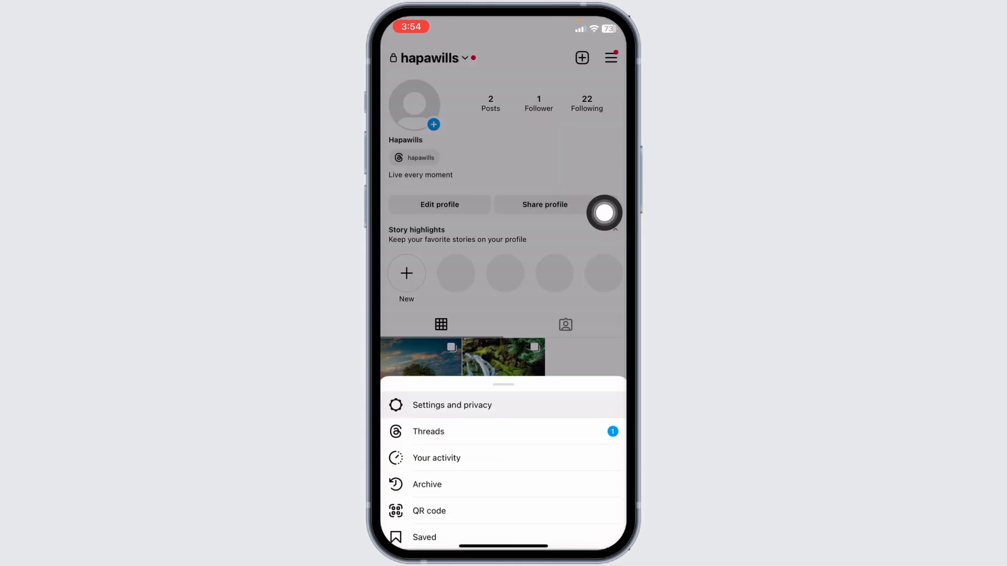
{"action": "left_click", "coordinate": [451, 405]}
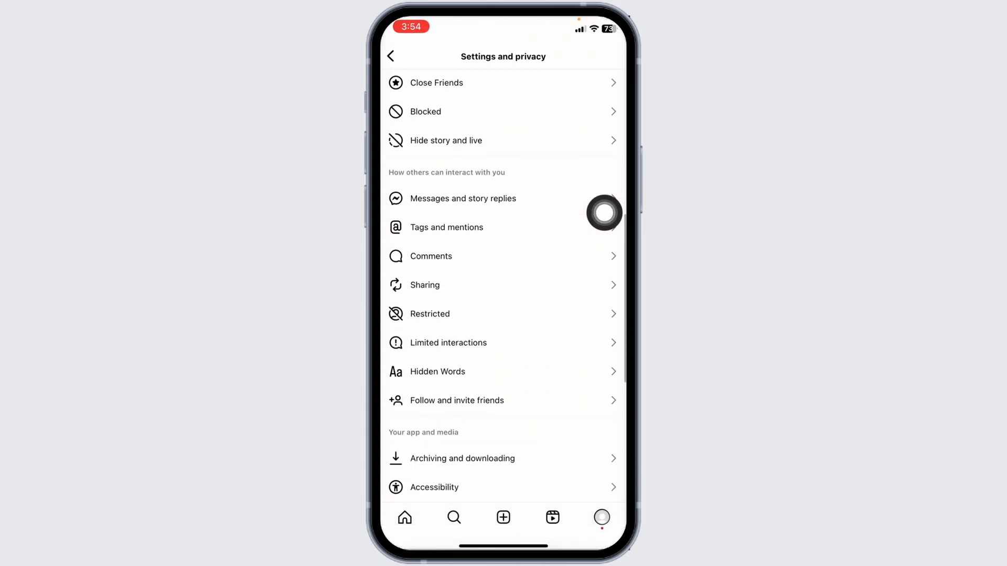
{"action": "scroll", "scroll_direction": "down", "scroll_amount": 3}
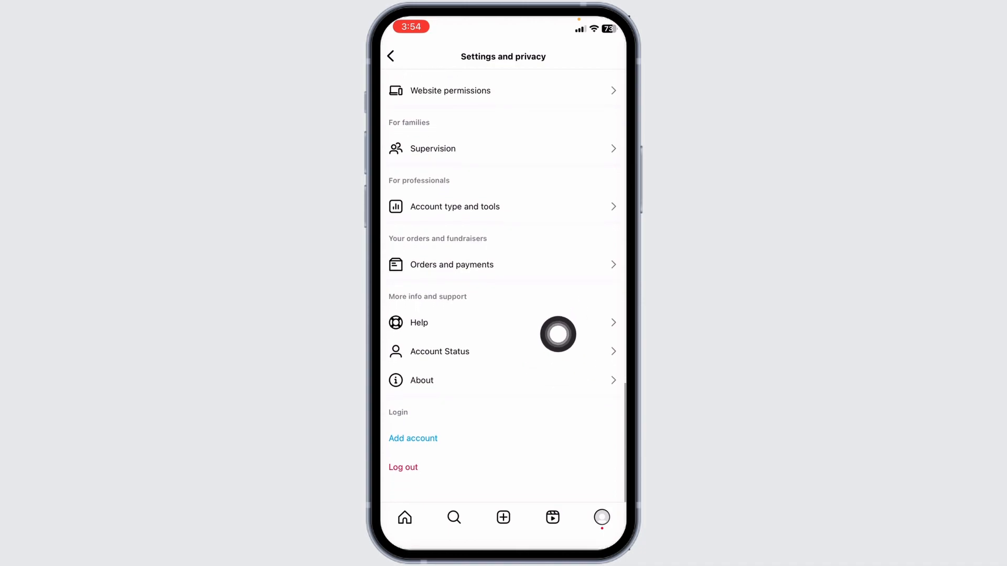
{"action": "left_click", "coordinate": [418, 322]}
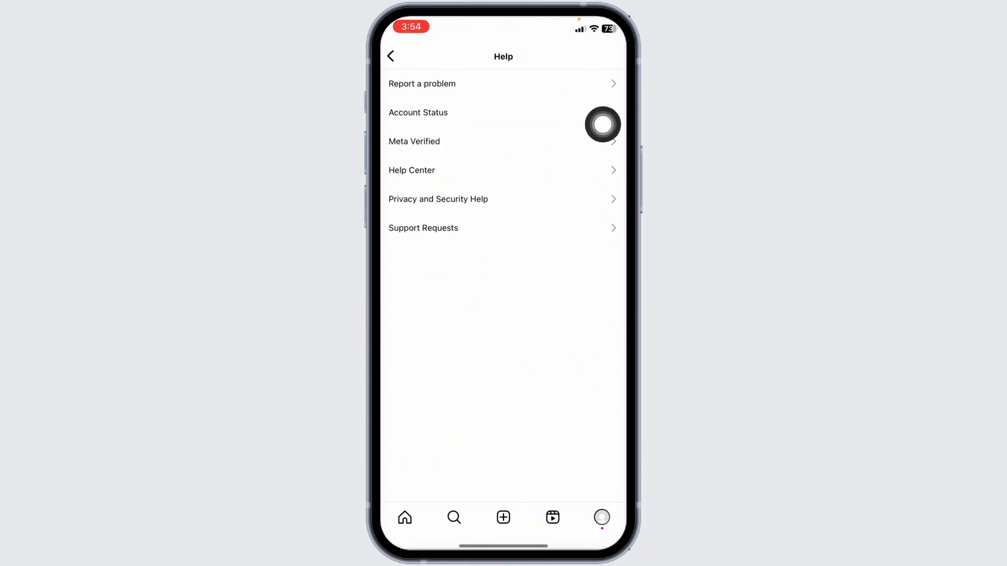
{"action": "left_click", "coordinate": [422, 84]}
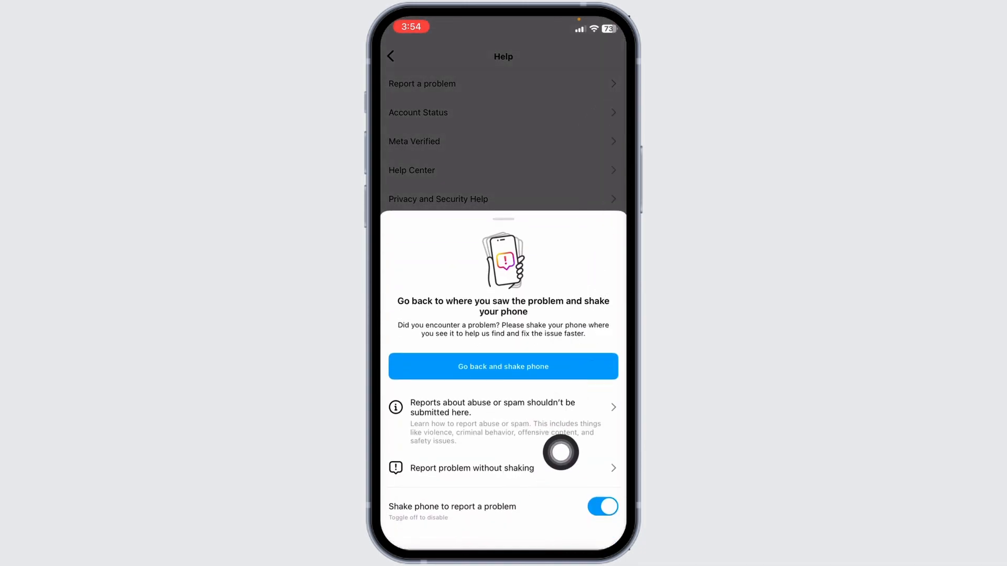
{"action": "left_click", "coordinate": [471, 467]}
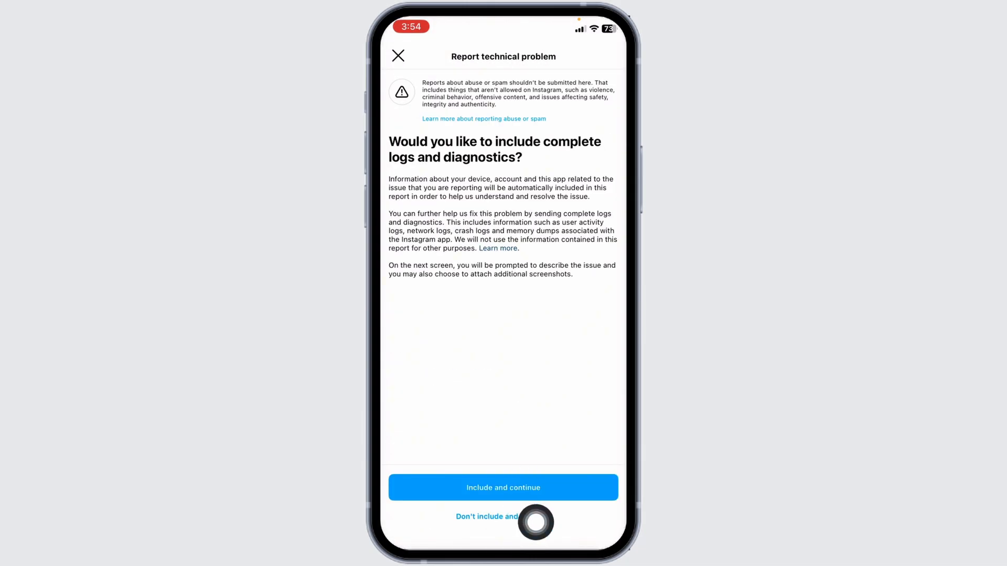
{"action": "left_click", "coordinate": [502, 487]}
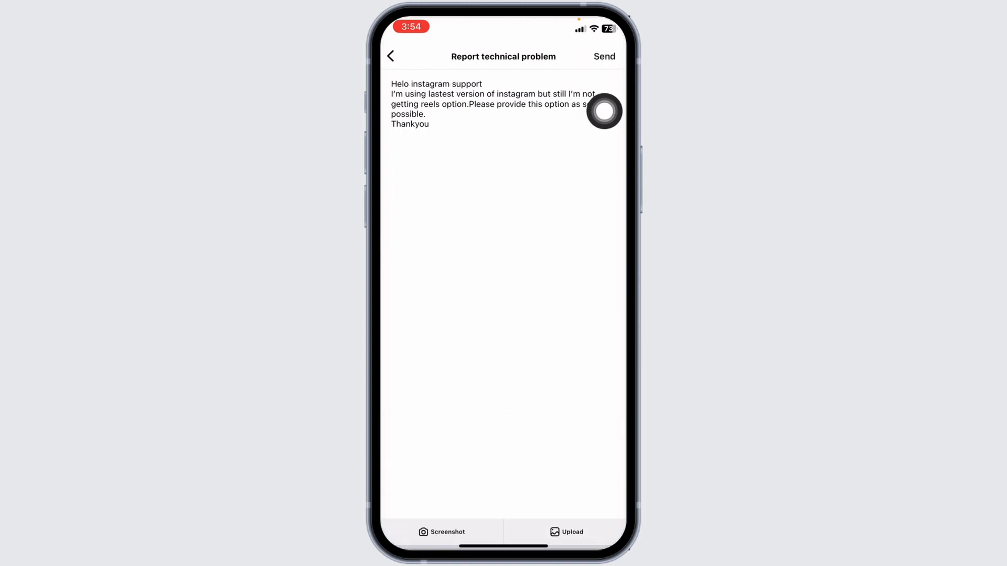
Step: Send the report stating the Reels option is missing despite the latest Instagram version
{"action": "left_click", "coordinate": [391, 57]}
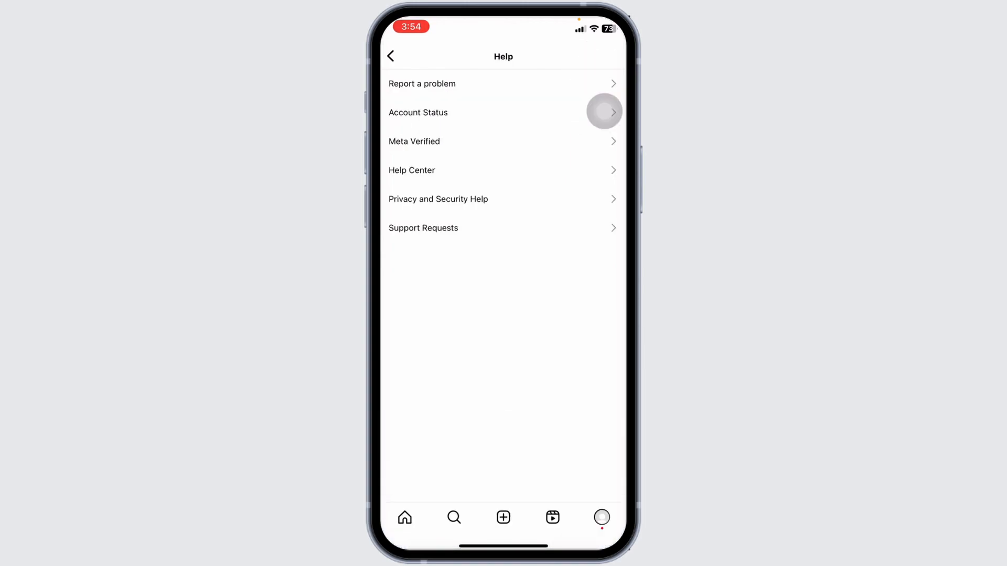